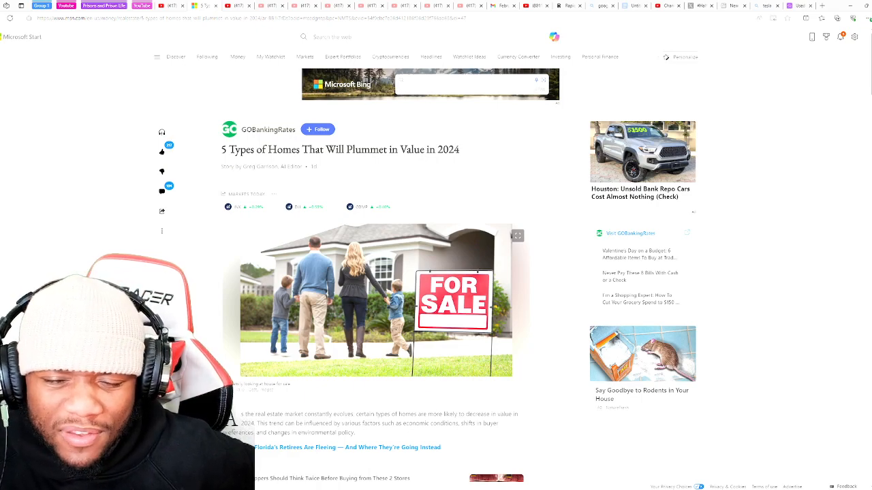
- Scroll past the header photo to the article's introductory paragraphs
scroll(down, 3)
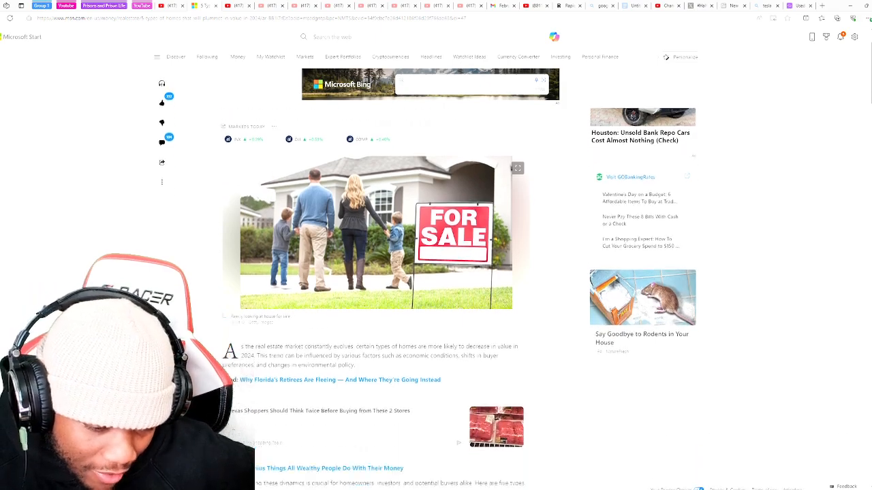
scroll(down, 3)
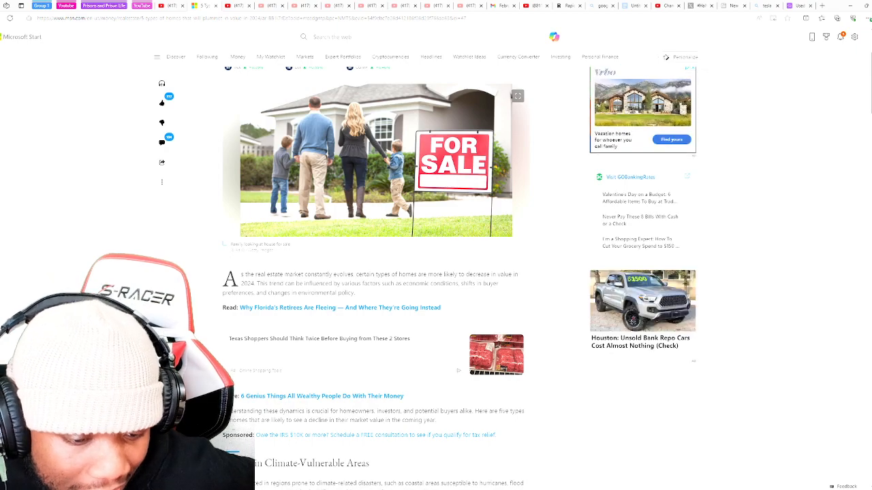
- Scroll through the Homes in Climate-Vulnerable Areas section to its related video
scroll(down, 3)
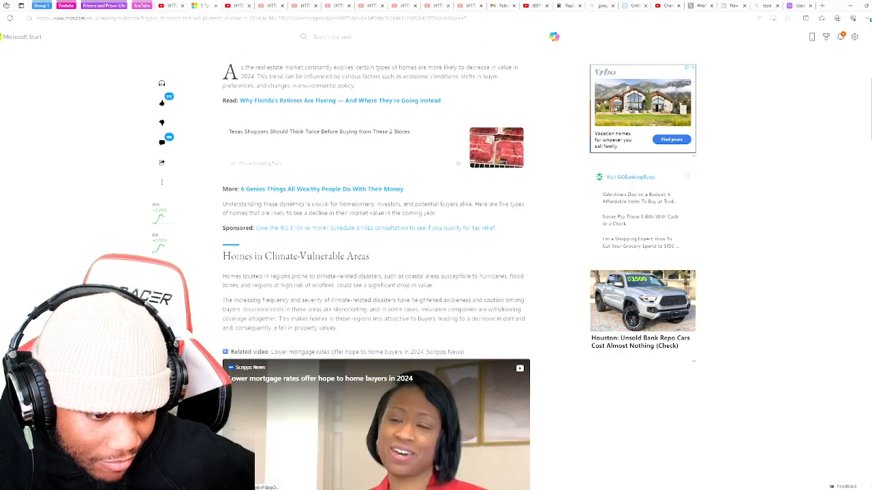
scroll(down, 3)
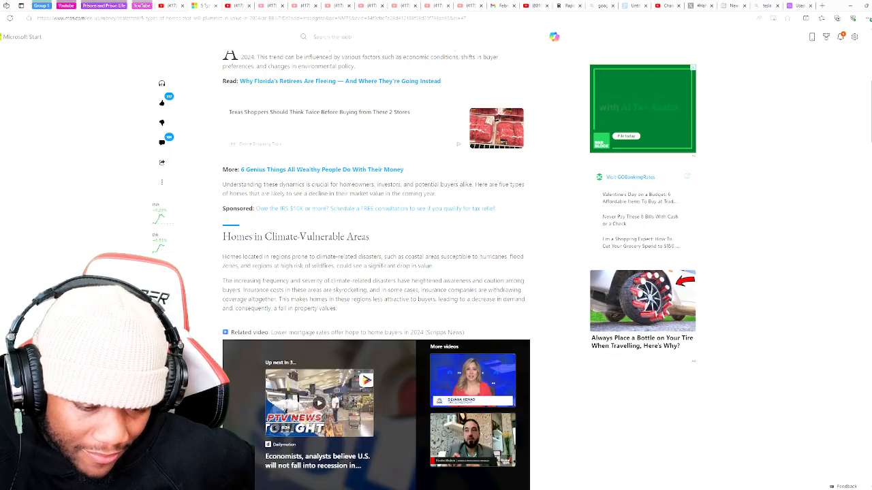
- Scroll past the video to the Outdated Single-Family Homes and Luxury Urban Condos sections
scroll(down, 3)
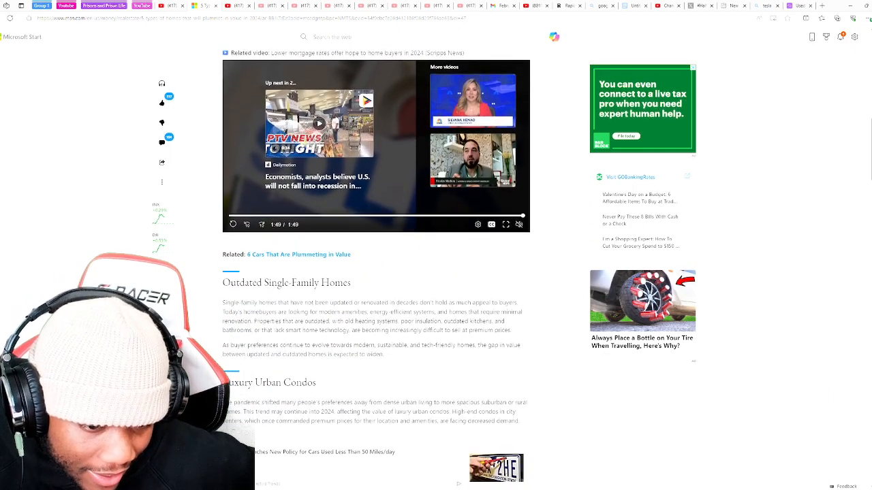
scroll(down, 3)
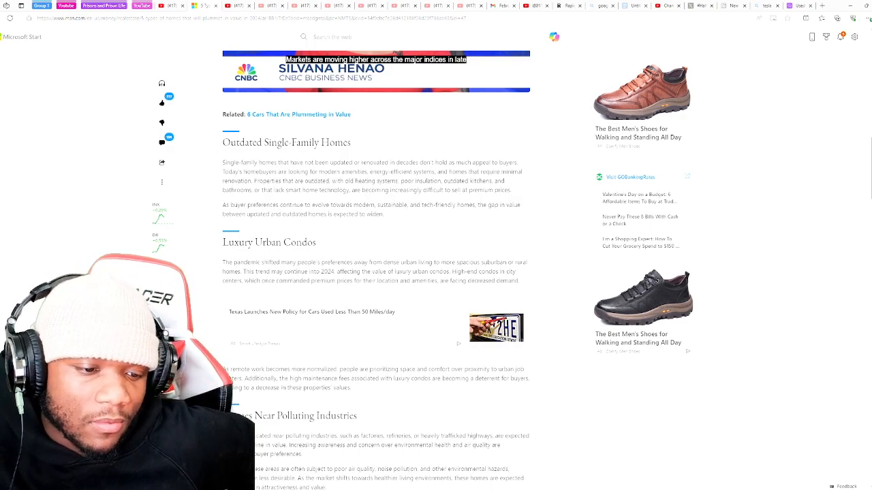
scroll(down, 3)
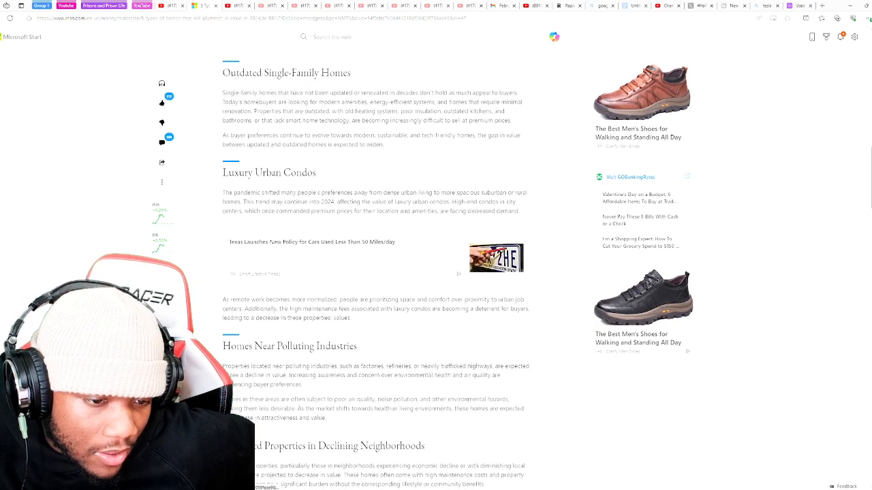
scroll(down, 3)
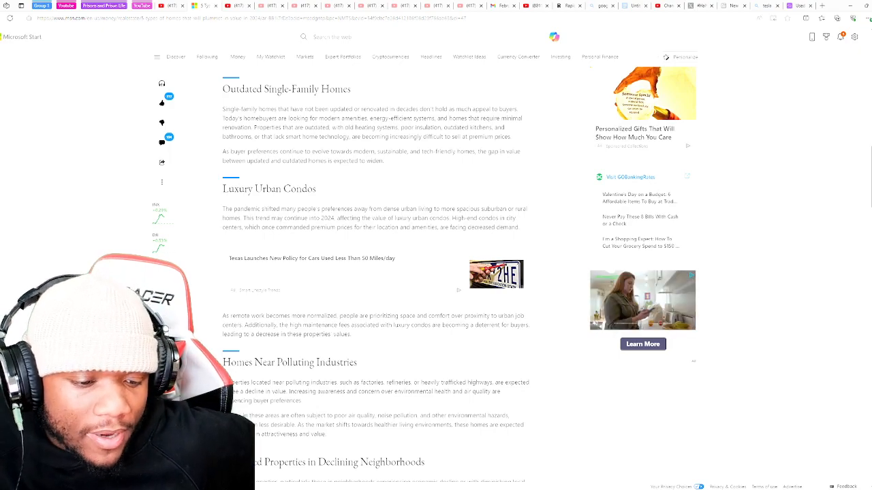
- Scroll past Oversized Properties to 'Why These Homes May Decrease in Value' and the editor's note
scroll(down, 3)
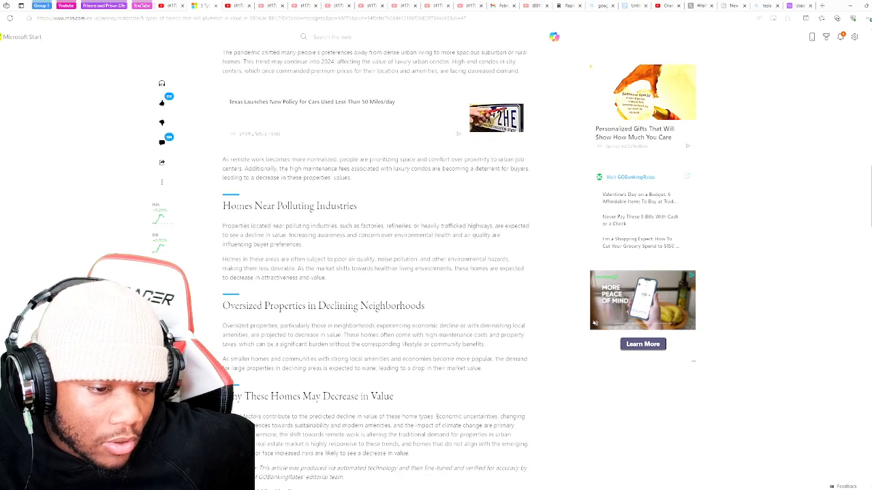
scroll(down, 3)
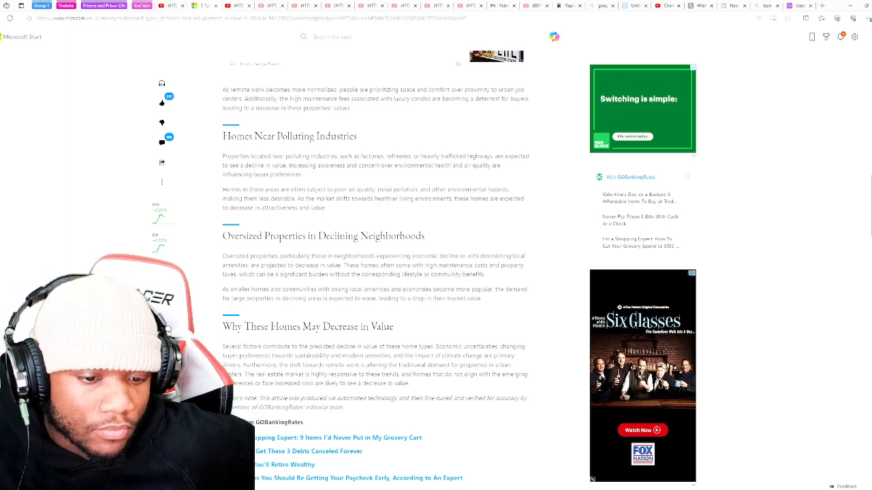
scroll(down, 3)
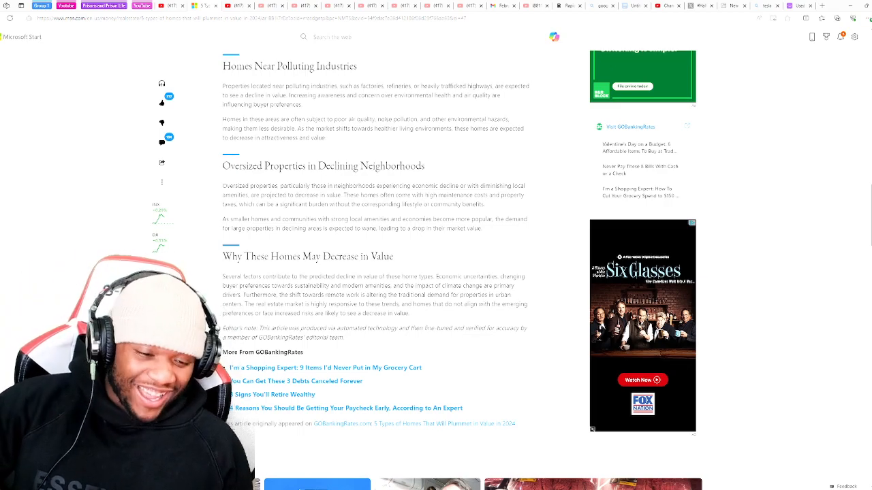
- Scroll to the 'originally appeared on GOBankingRates' line and the recommended story cards below
scroll(down, 3)
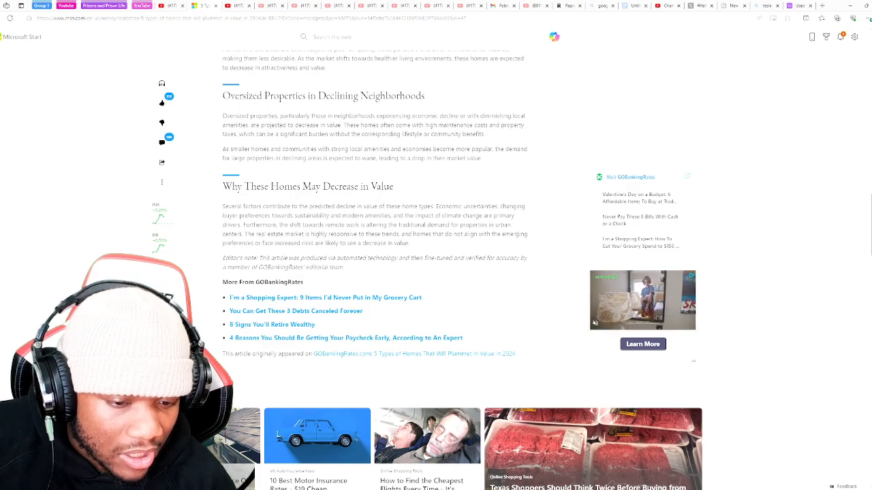
- Scroll into the Sponsored Content, then back to the Outdated Single-Family Homes section
scroll(down, 3)
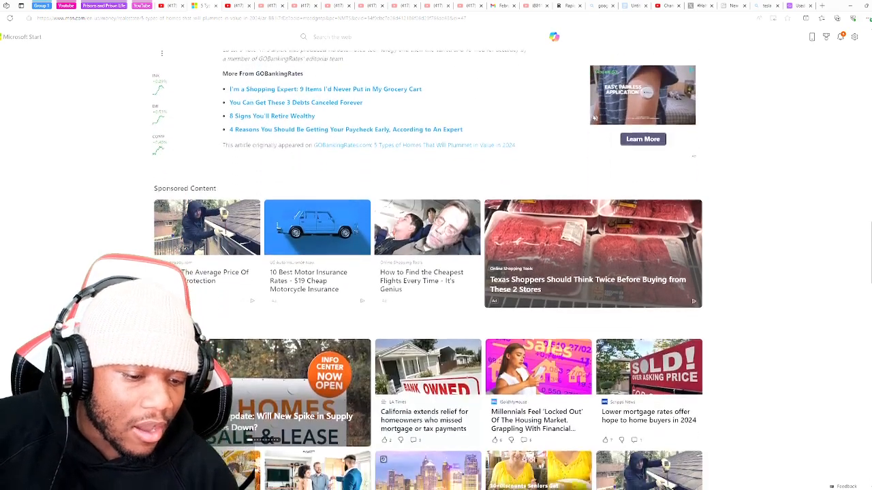
scroll(down, 3)
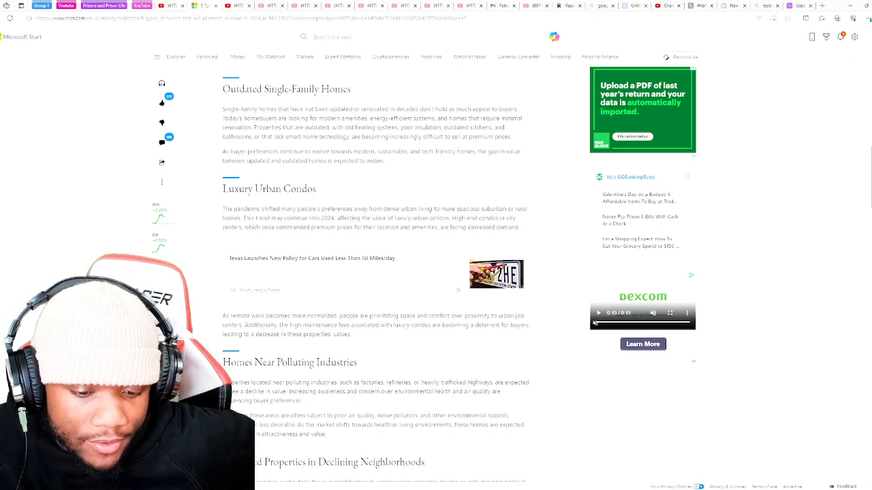
- Scroll from the CNBC video down to 'Why These Homes May Decrease in Value'
scroll(down, 3)
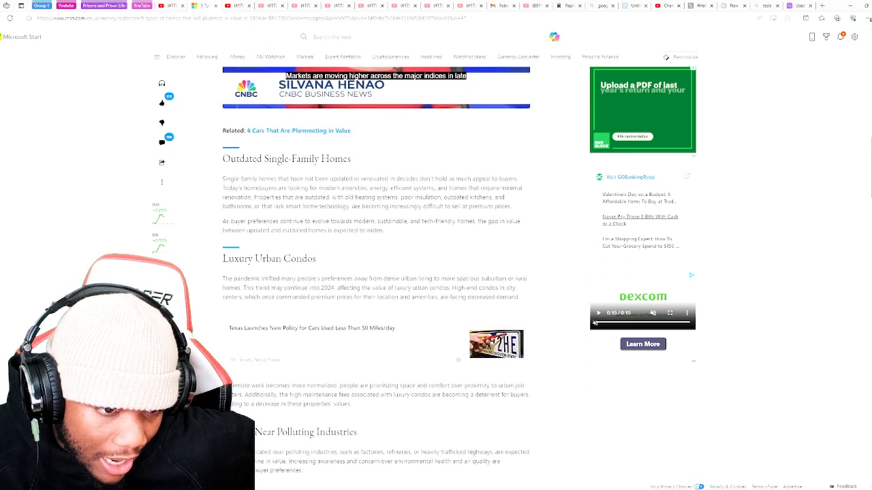
click(376, 160)
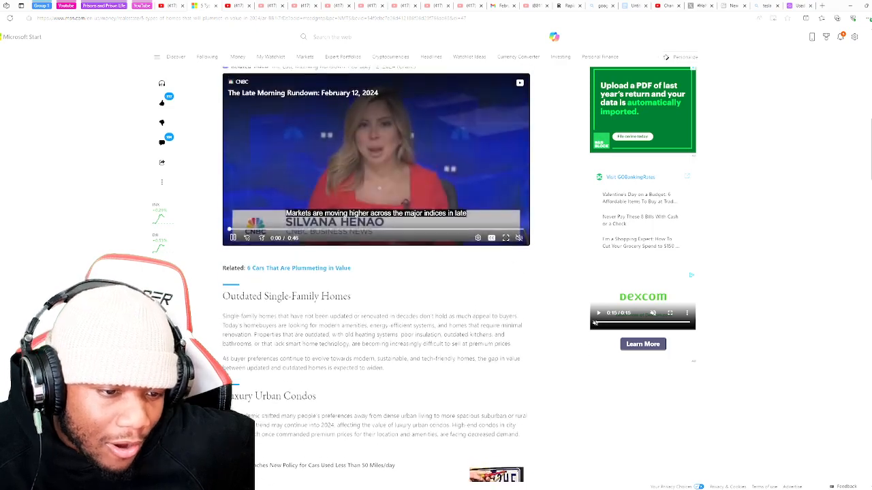
scroll(down, 3)
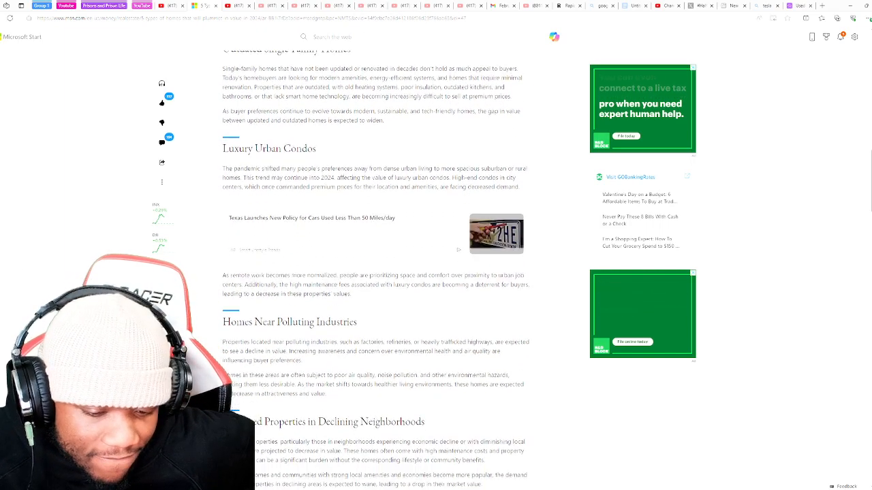
scroll(down, 3)
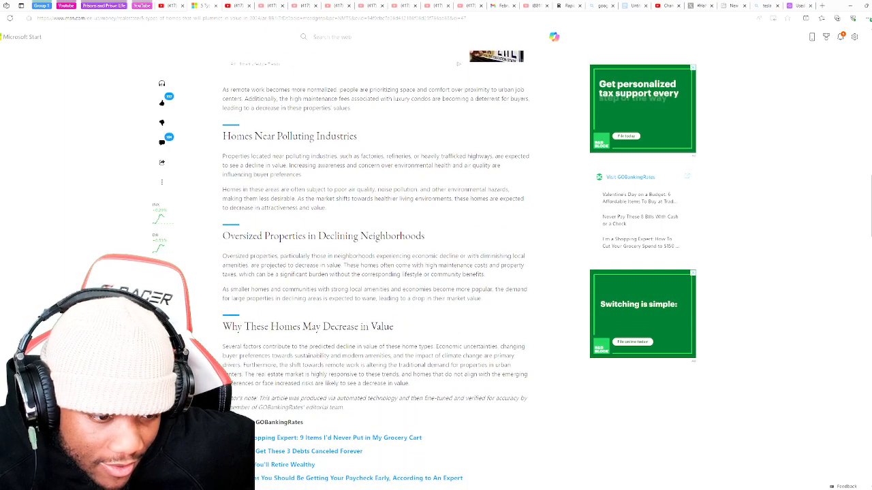